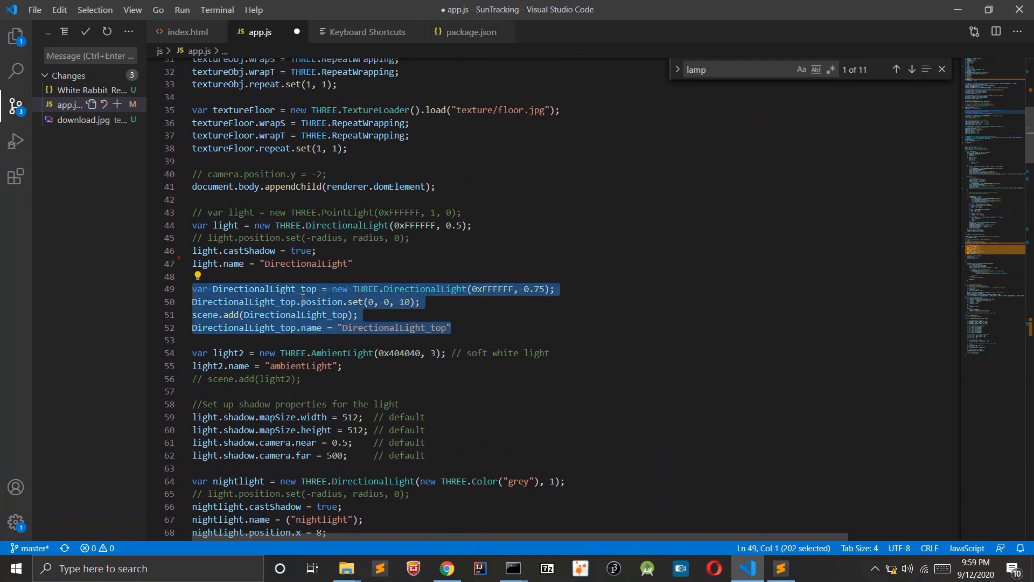
Step: Review the textureFloor loader in app.js, check the Suntracking page, then return to the editor
scroll("down", 3)
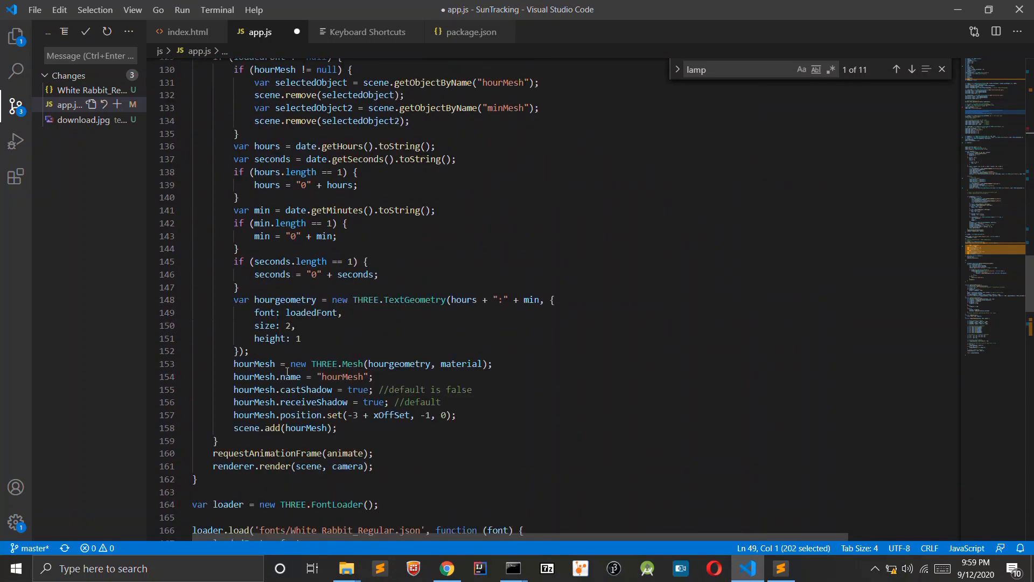
left_click(447, 568)
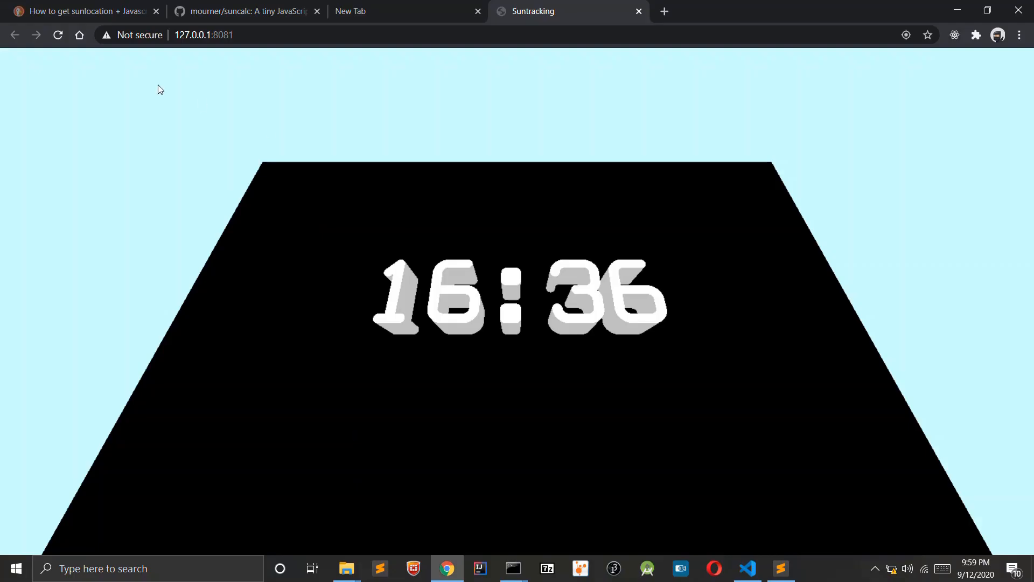
mouse_move(461, 252)
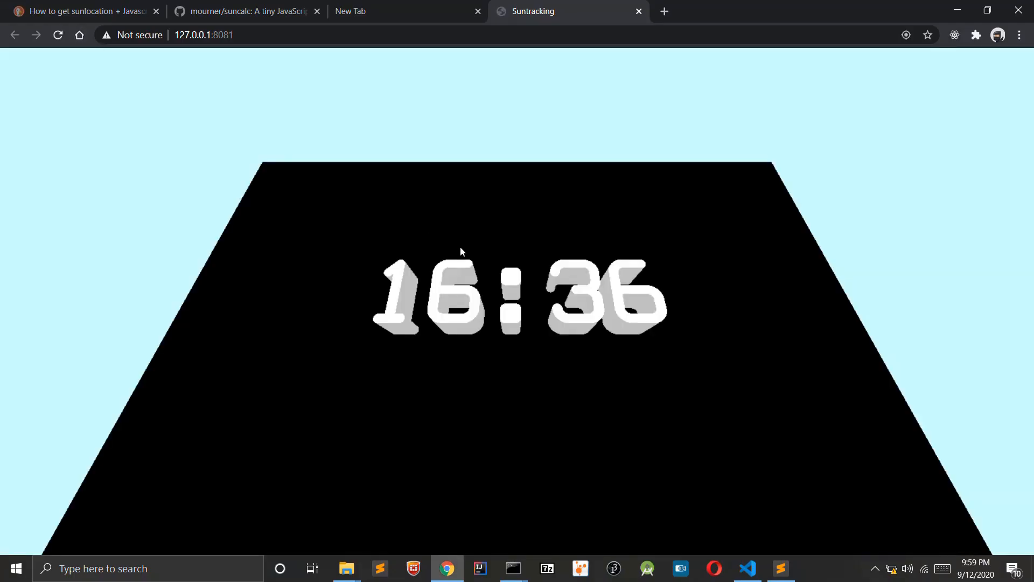
left_click(747, 568)
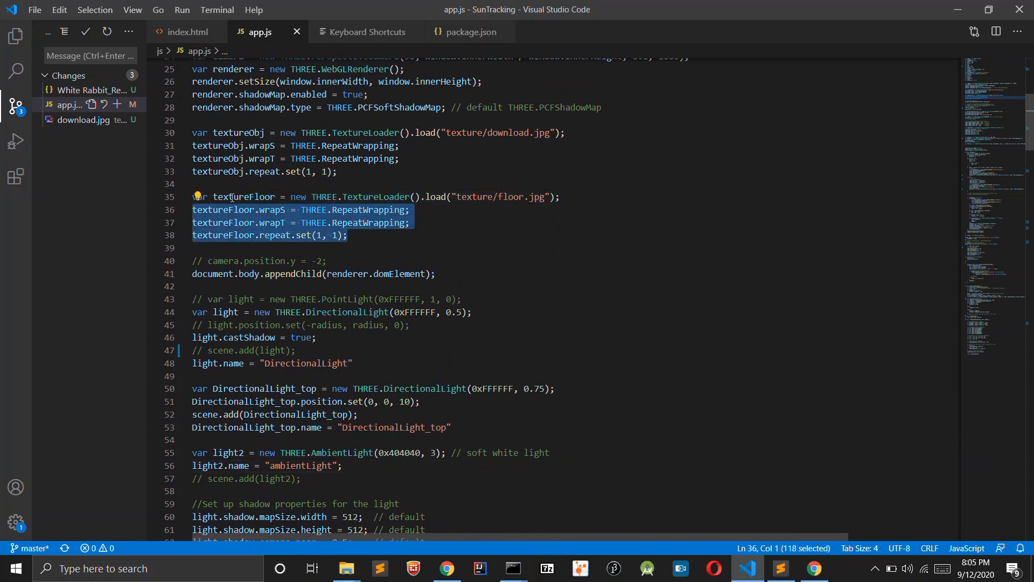
Step: Add map: textureFloor to material1's MeshLambertMaterial options
scroll("down", 3)
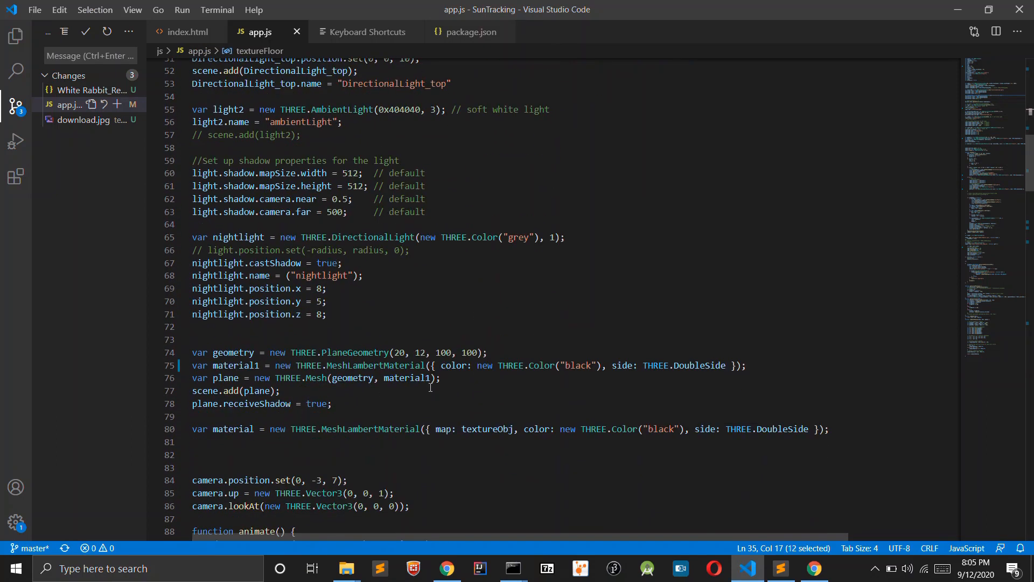
type("map:")
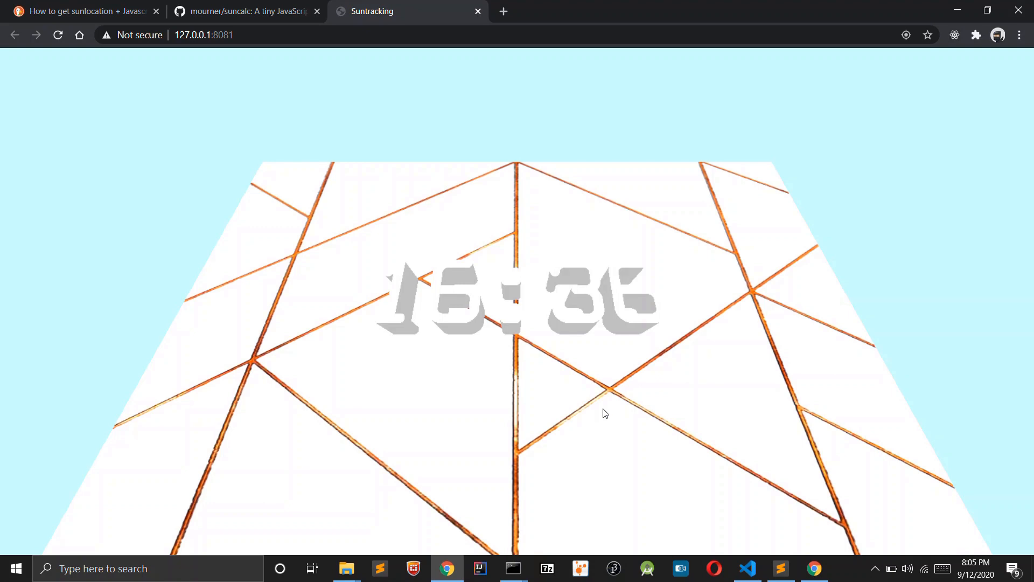
Step: Reload Suntracking to see the textured floor, then search DuckDuckGo for 'How to get sunlocation + Javascript'
key("alt+tab")
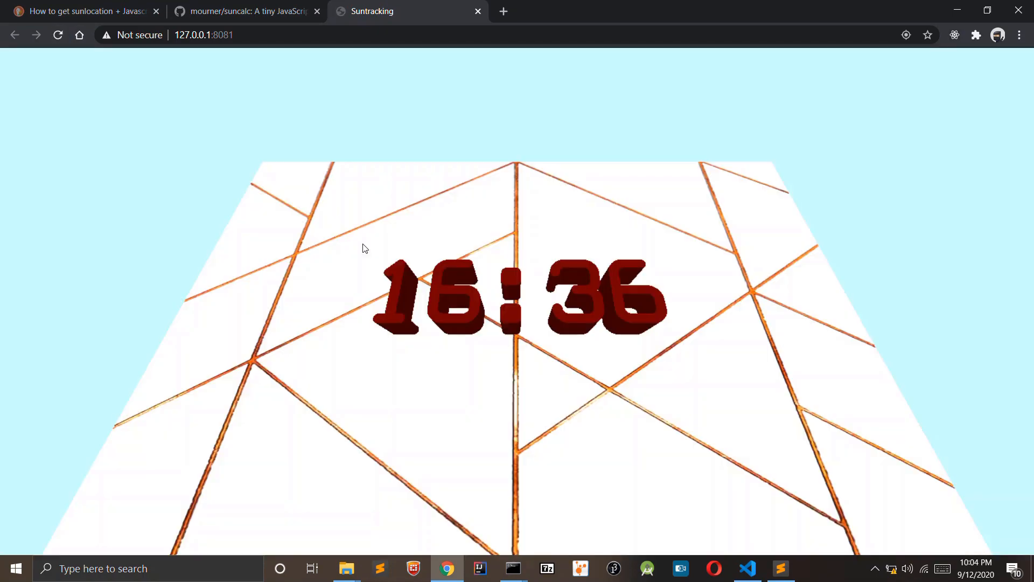
left_click(747, 568)
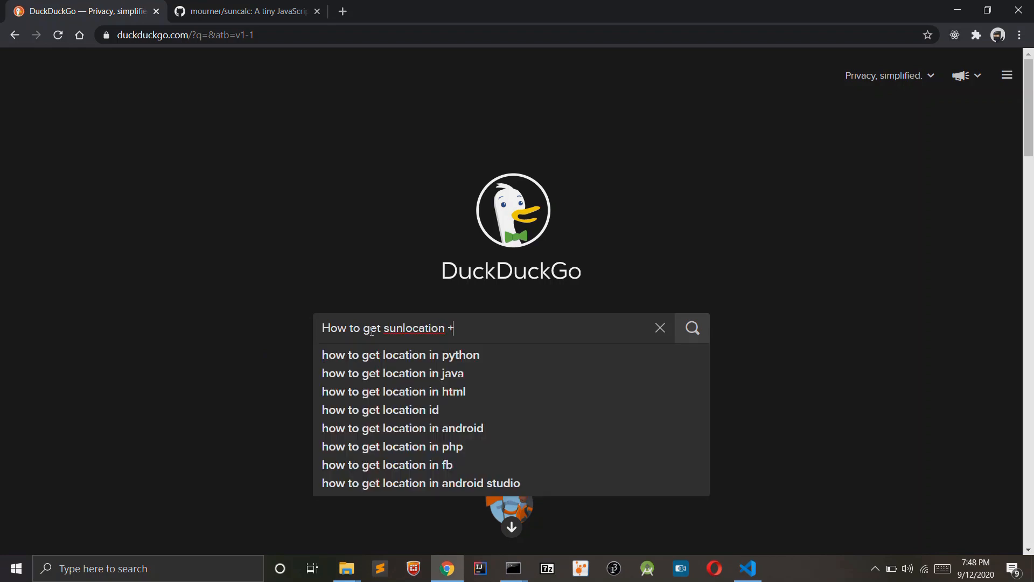
type("Javascript")
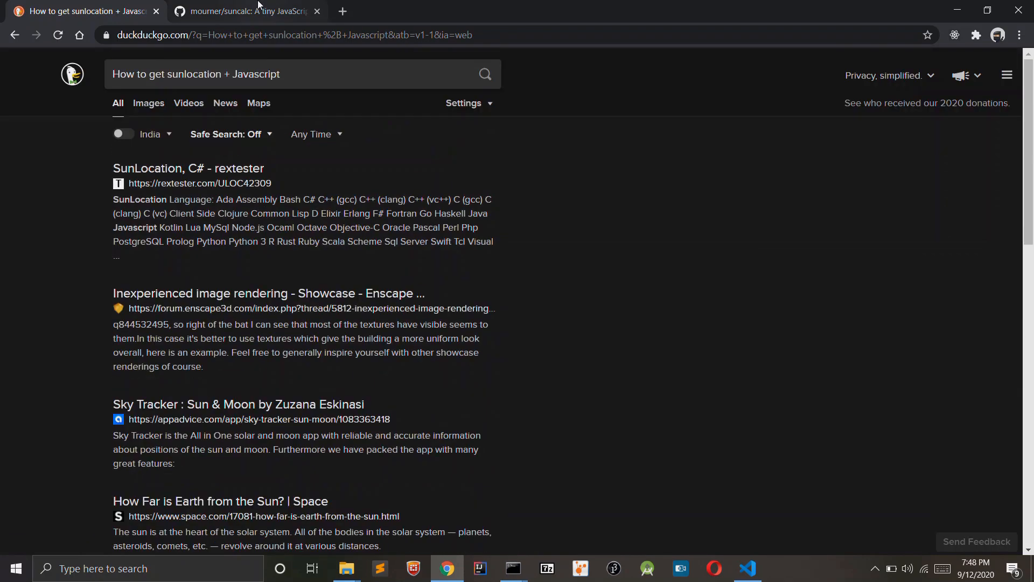
Step: Read the mourner/suncalc README down to its Sun position section
left_click(245, 11)
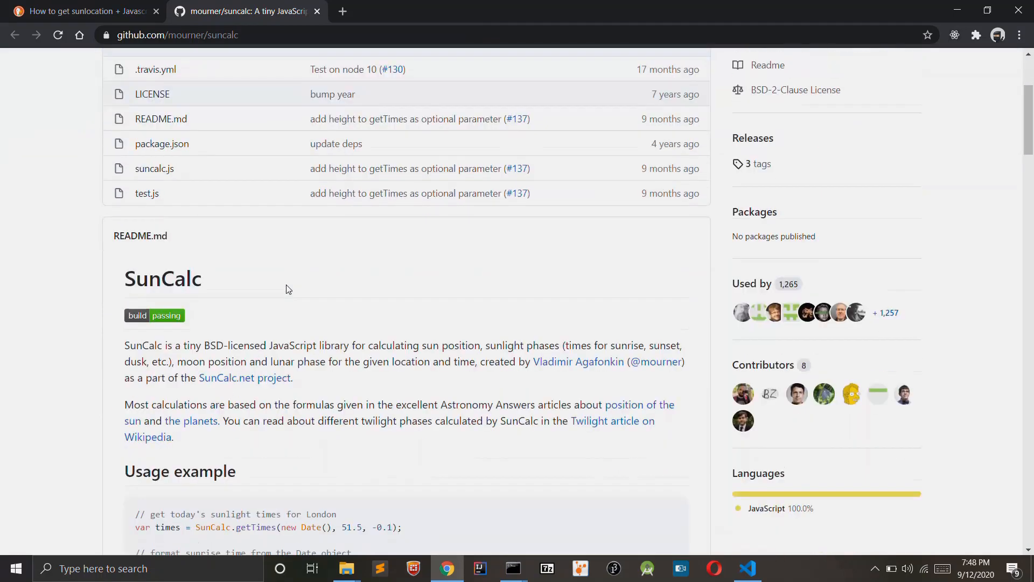
scroll("down", 3)
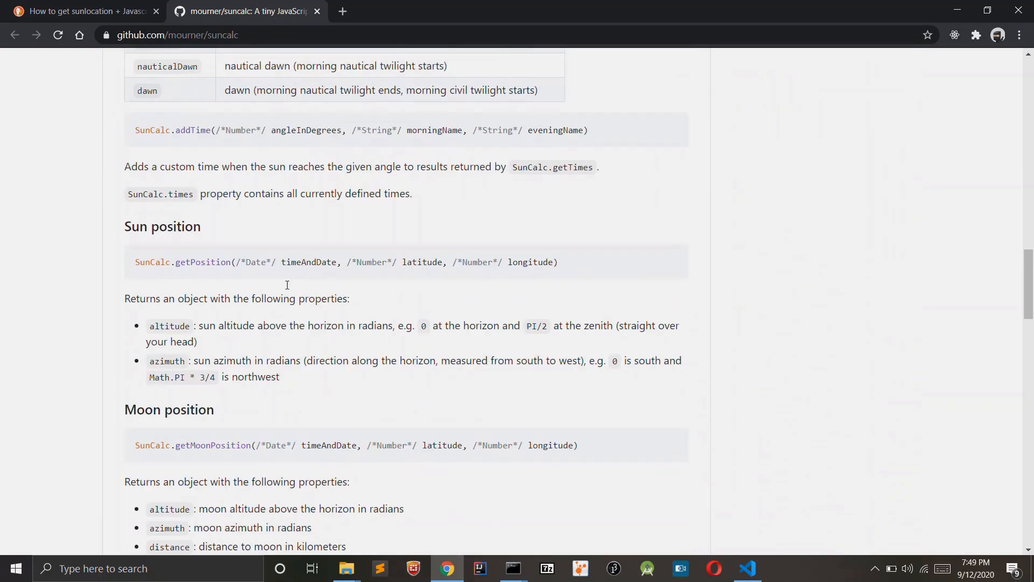
scroll("down", 3)
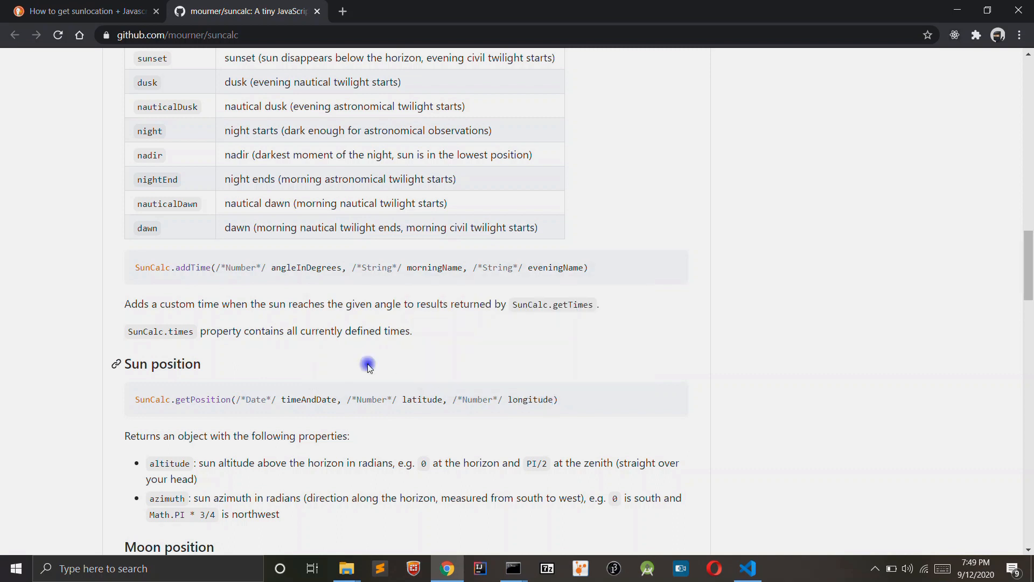
left_click(746, 567)
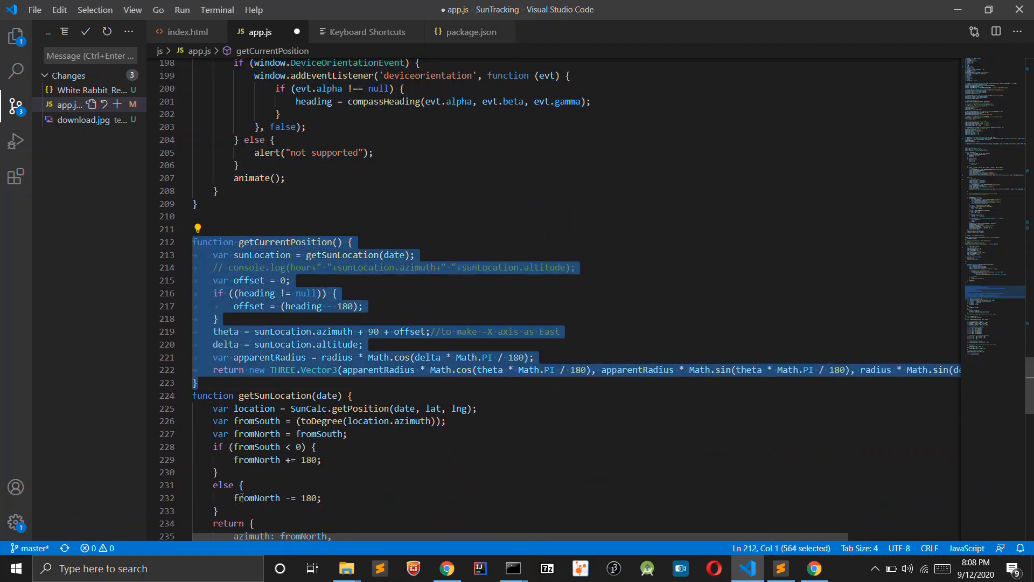
Step: Review getCurrentPosition, then search app.js for 'lamp' and go to the commented-out scene.add(lamp)
scroll("up", 3)
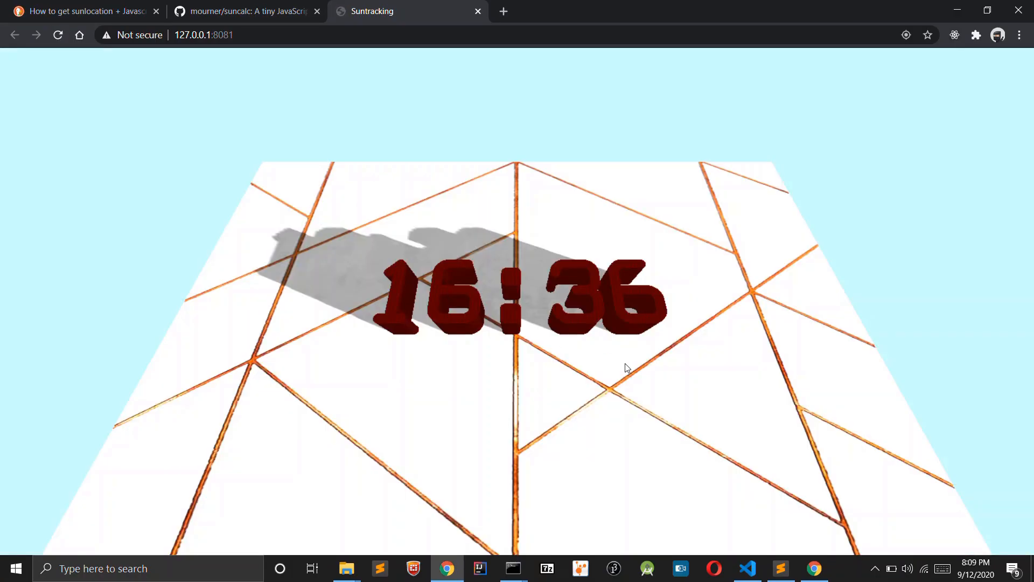
left_click(747, 568)
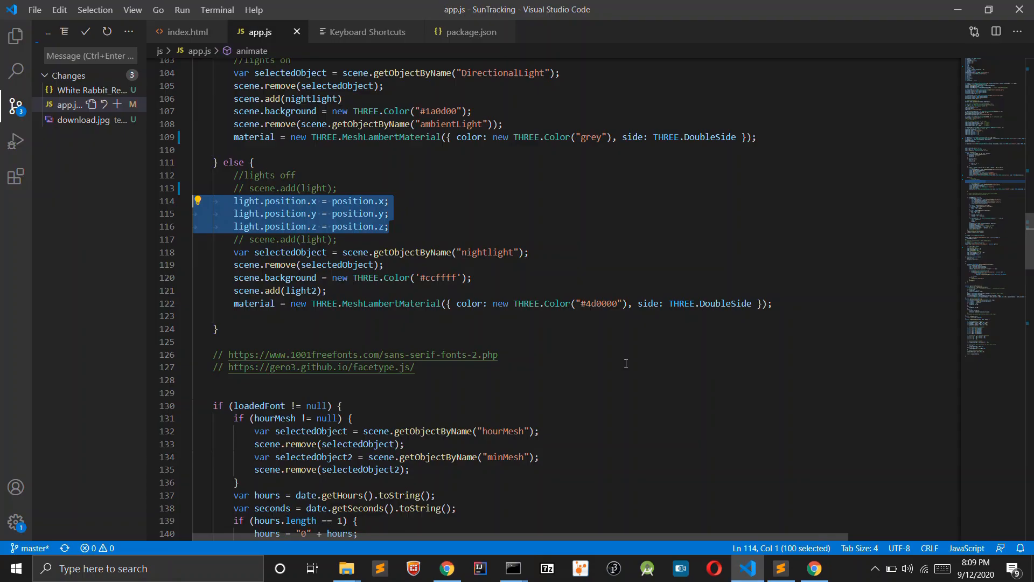
type("lamp")
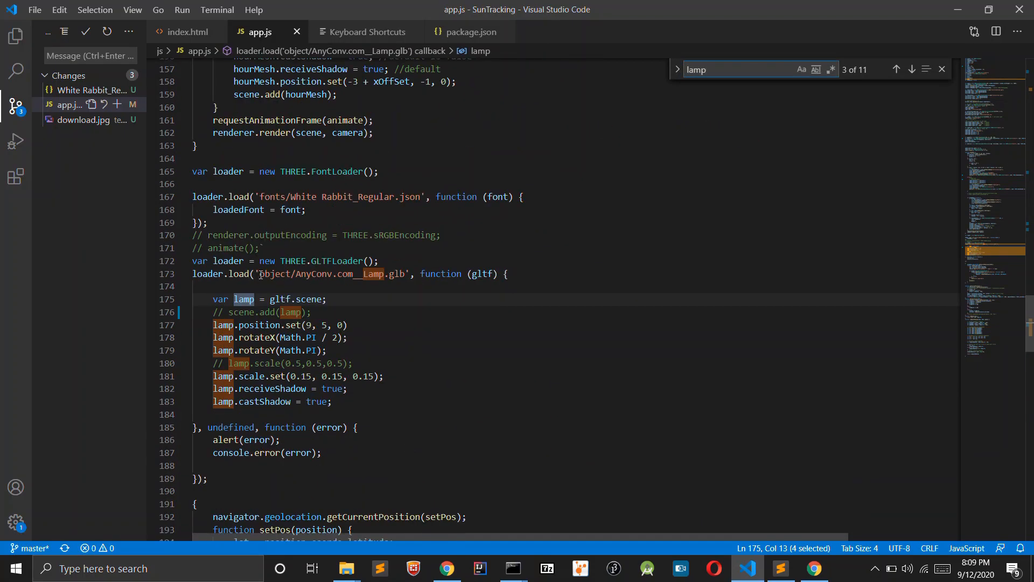
left_click(314, 312)
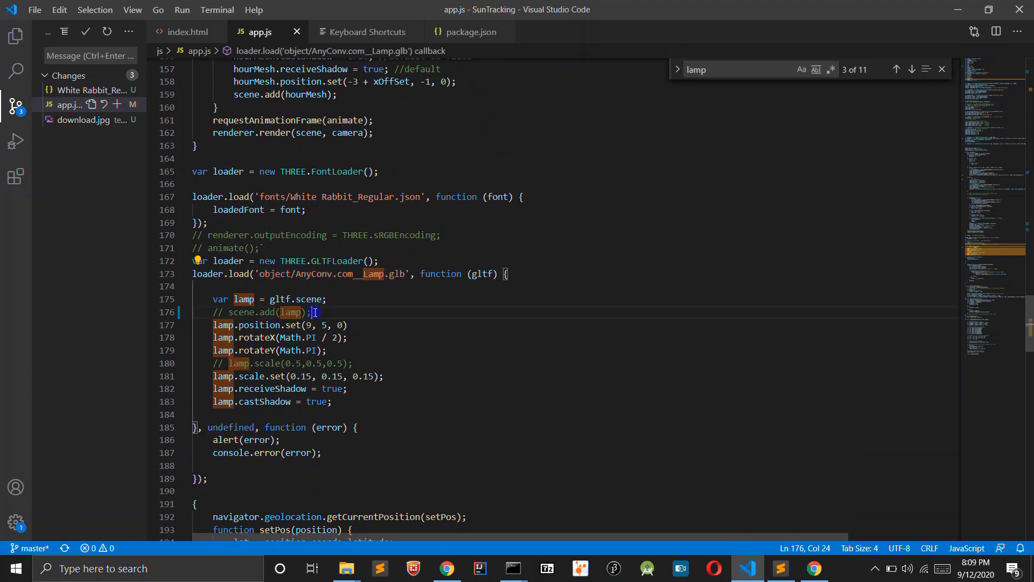
Step: Reload Suntracking, showing a black floor and dim red clock, then return to the editor
left_click(447, 568)
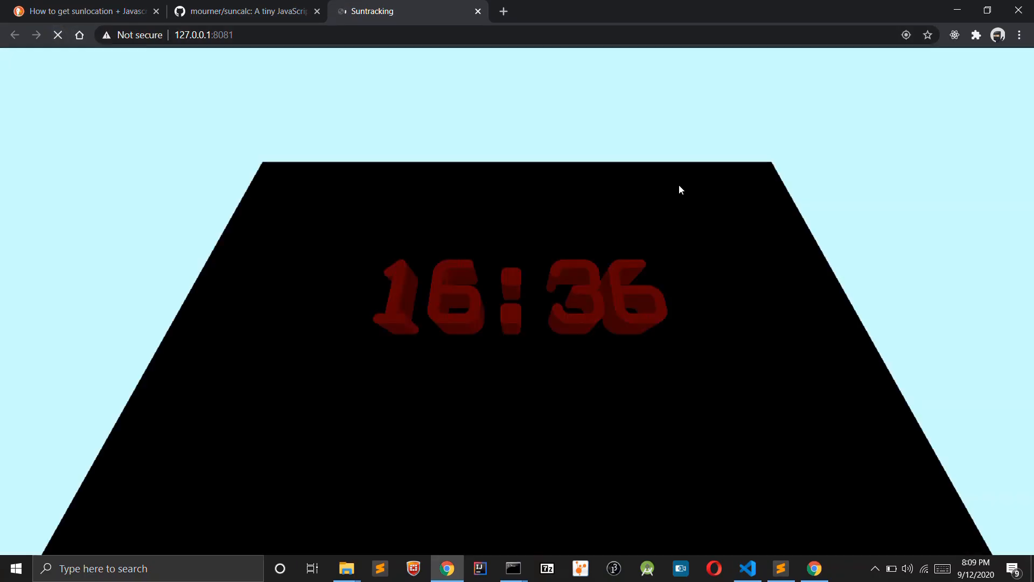
left_click(747, 573)
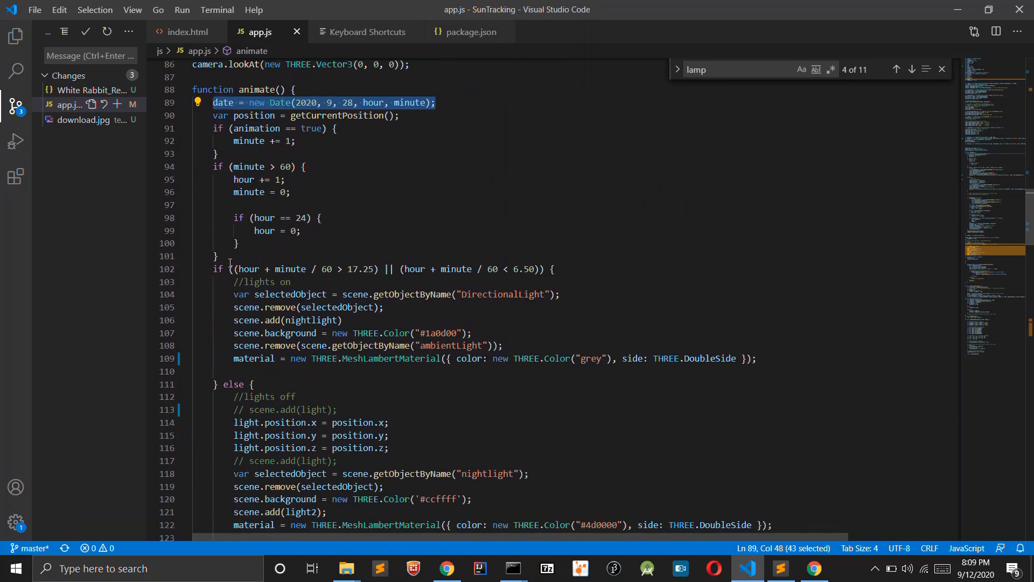
Step: Select the fixed date = new Date(...) assignment in animate()
double_click(255, 129)
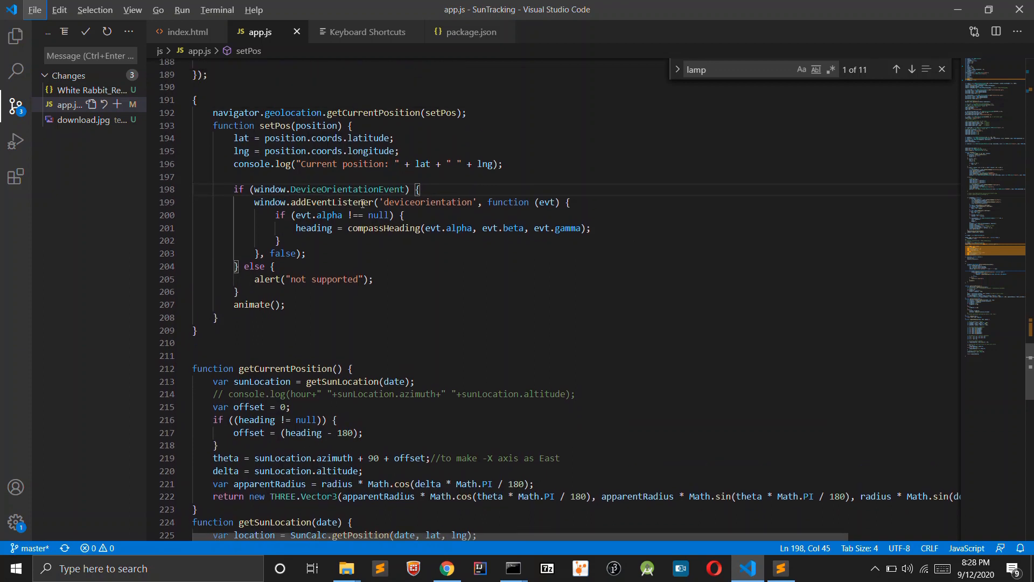
Step: Select heading in the deviceorientation listener and jump to the compassHeading definition
left_click_drag(420, 189, 239, 291)
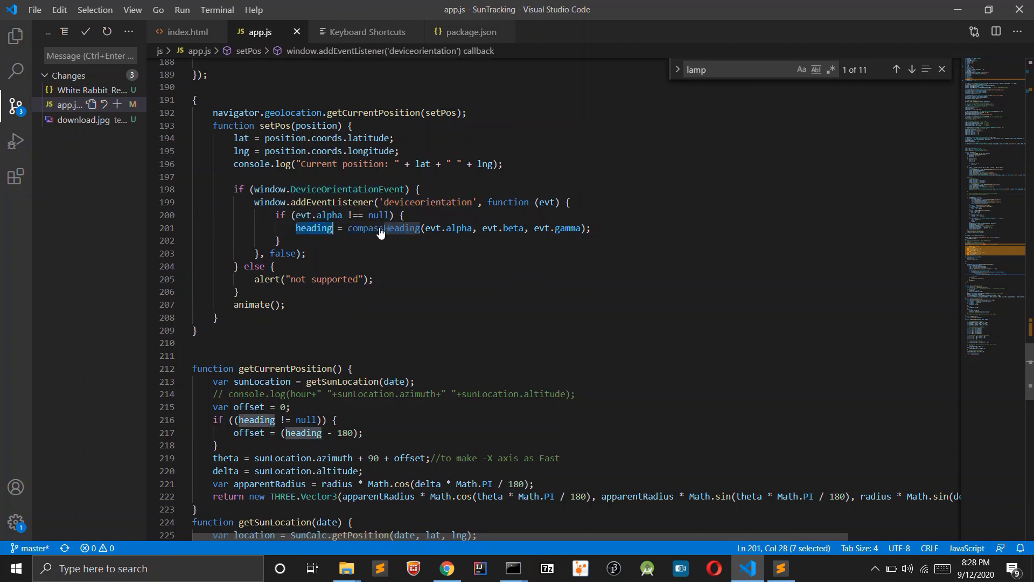
left_click(383, 227)
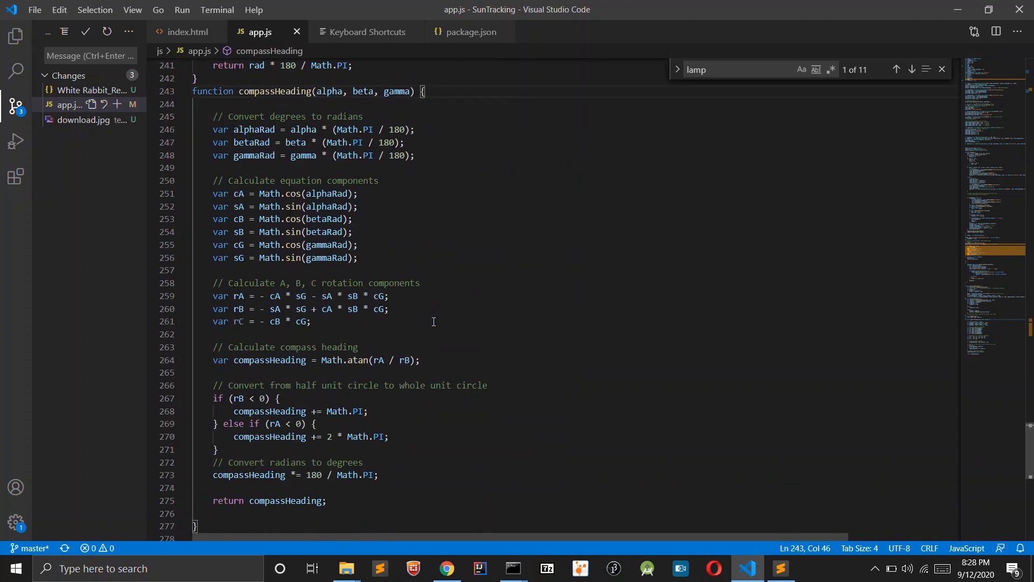